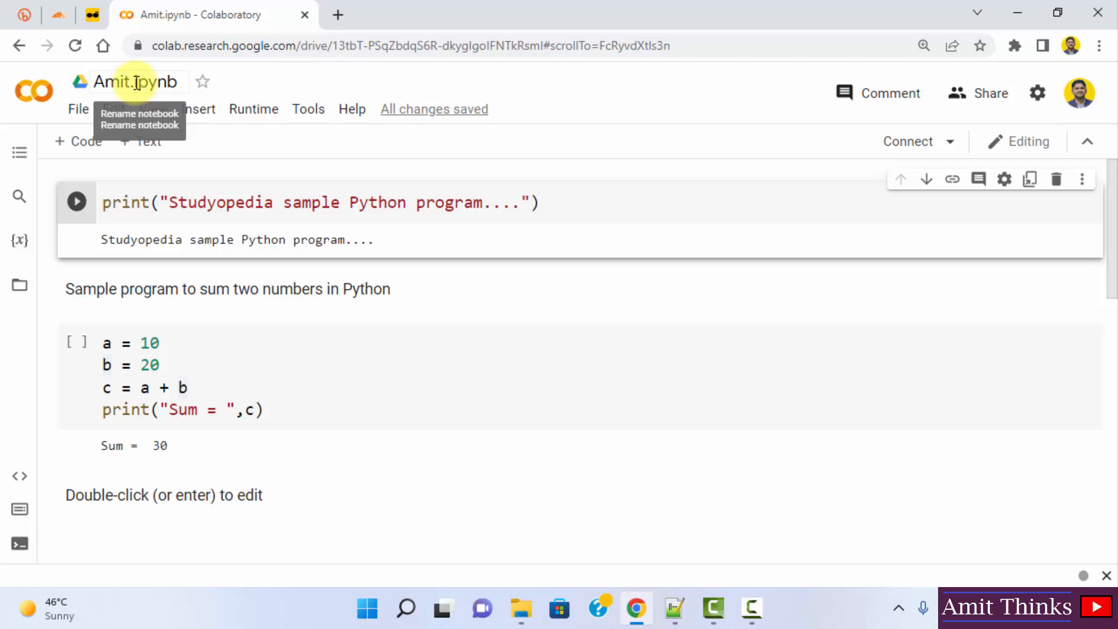
# - Download the notebook as Amit.ipynb via File > Download and reveal it in its folder
pyautogui.click(136, 81)
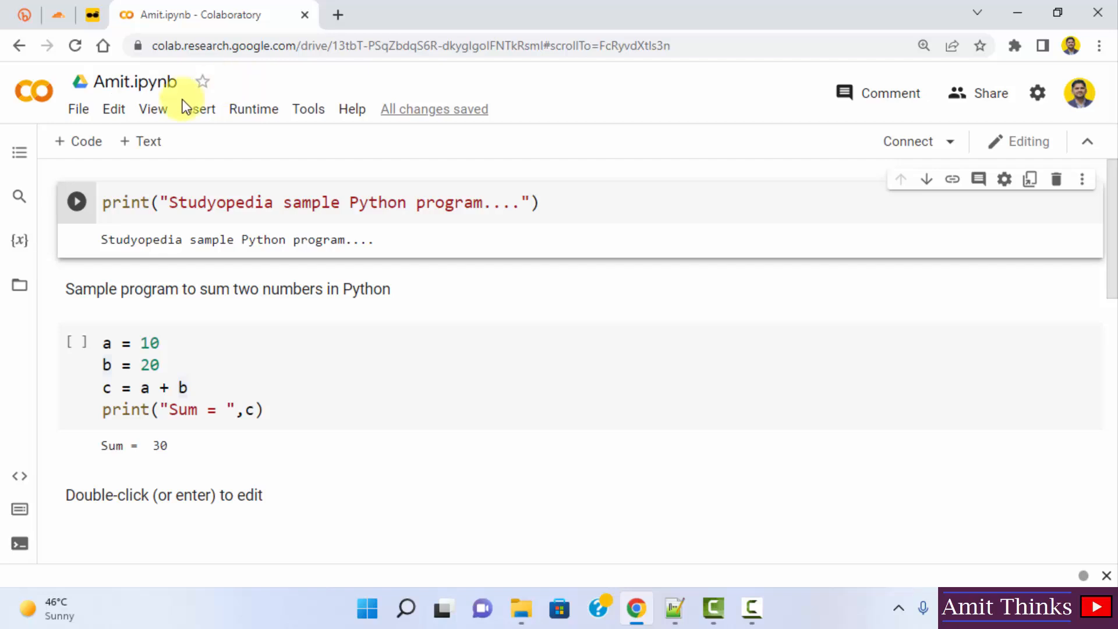
pyautogui.click(78, 108)
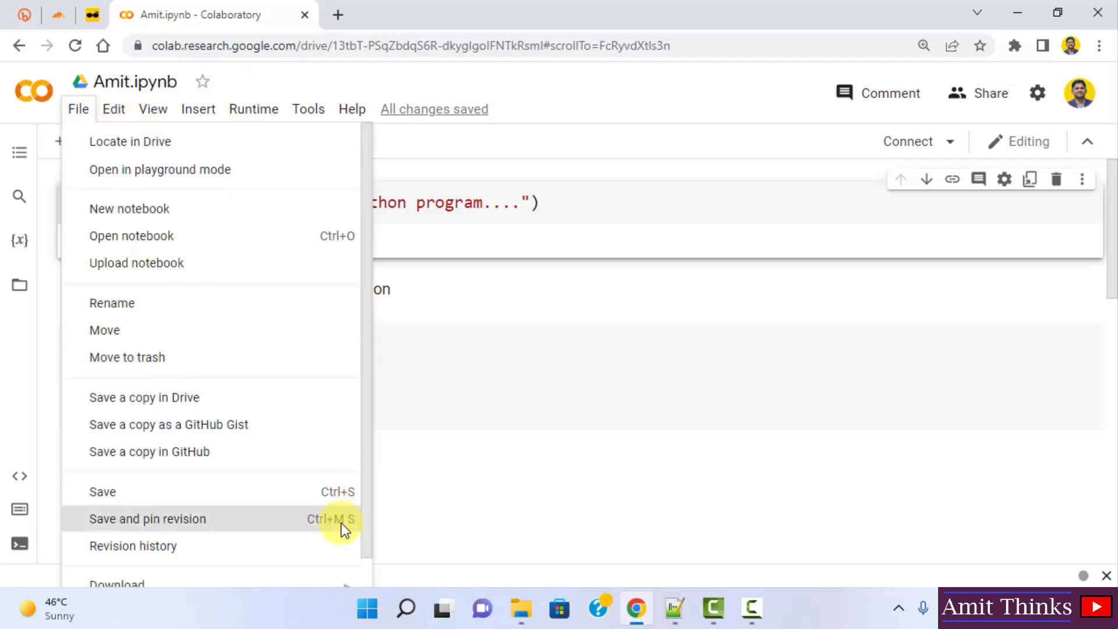
pyautogui.moveTo(116, 547)
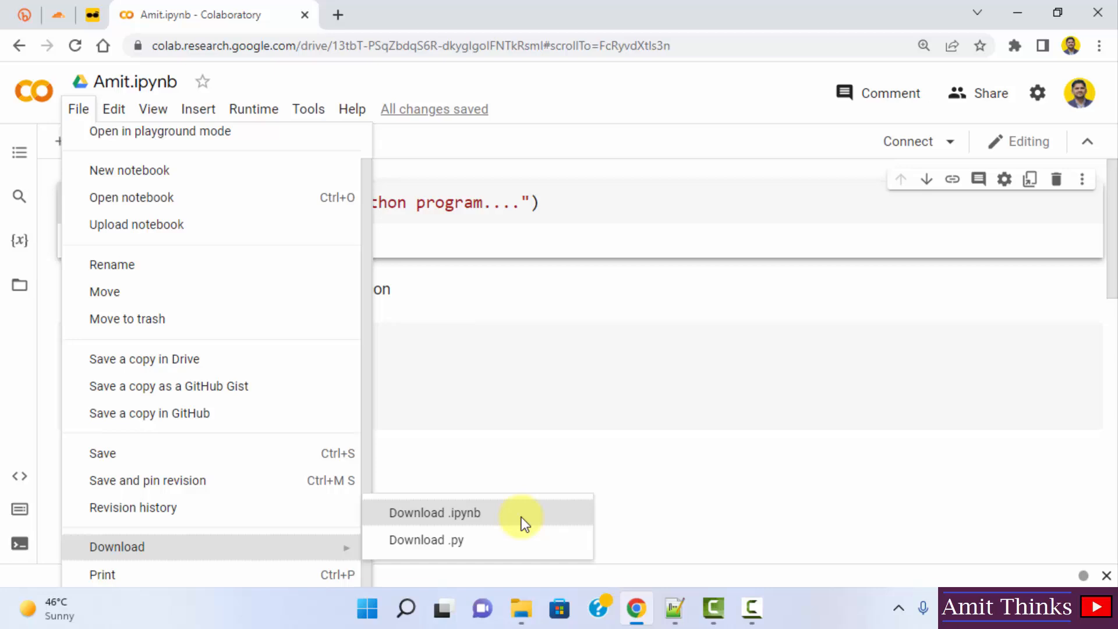
pyautogui.click(433, 513)
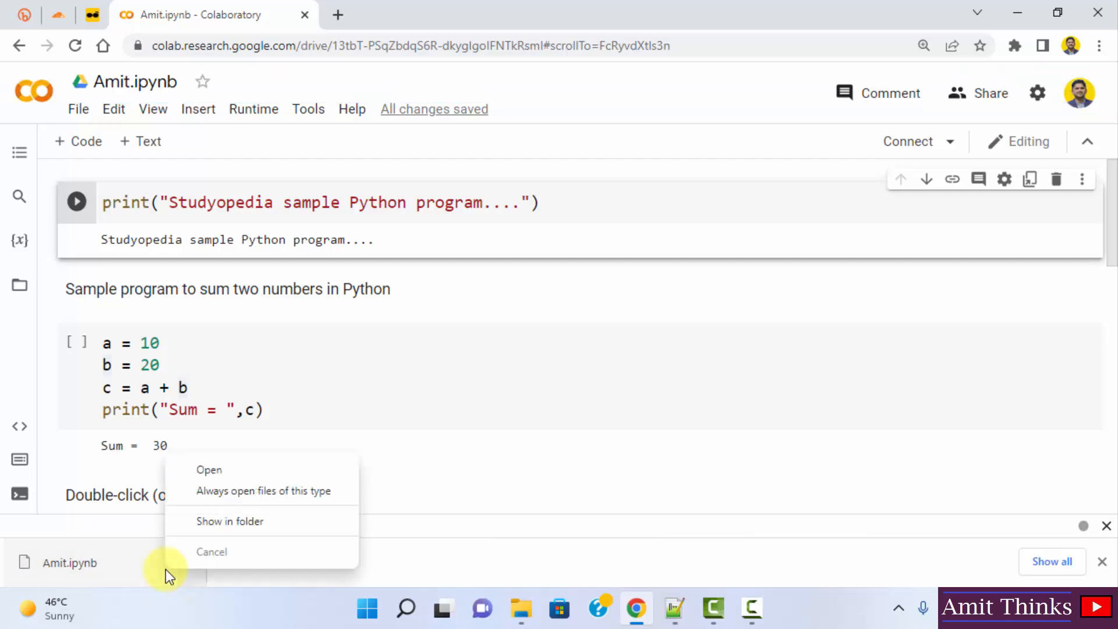
pyautogui.click(229, 520)
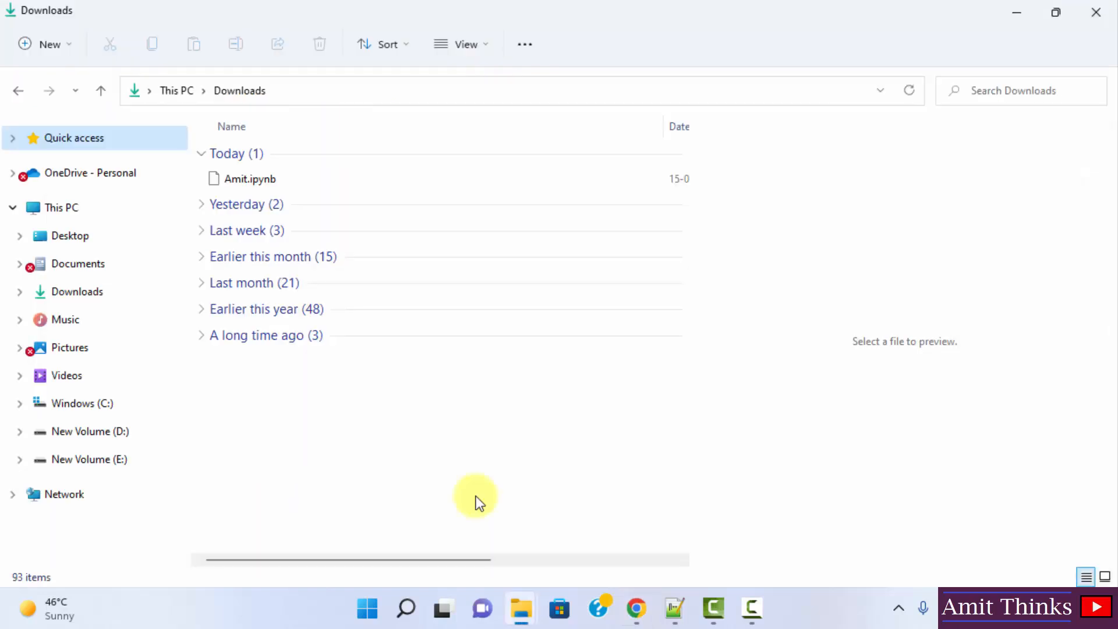
# - Open the downloaded Amit.ipynb in Notepad++ from File Explorer's context menu
pyautogui.click(249, 178)
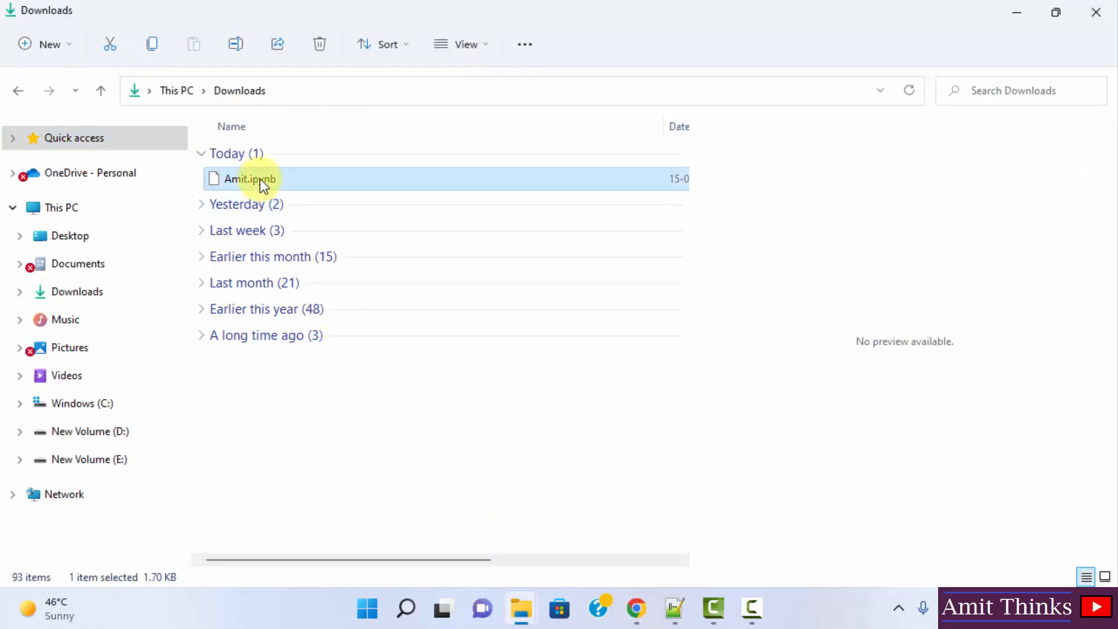
pyautogui.rightClick(246, 178)
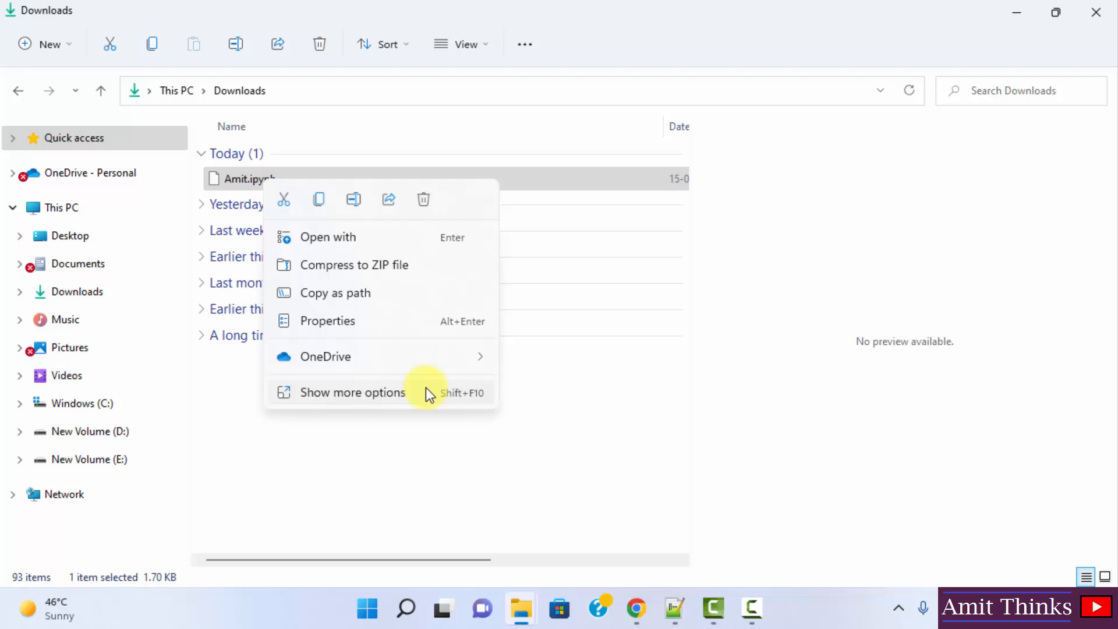
pyautogui.click(352, 393)
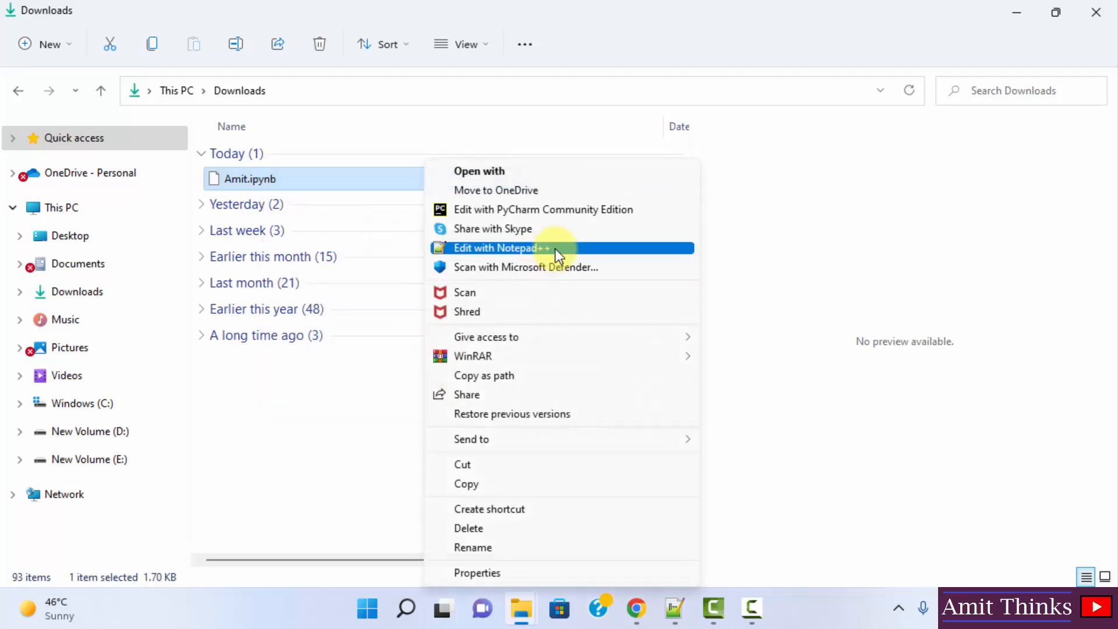
pyautogui.click(501, 247)
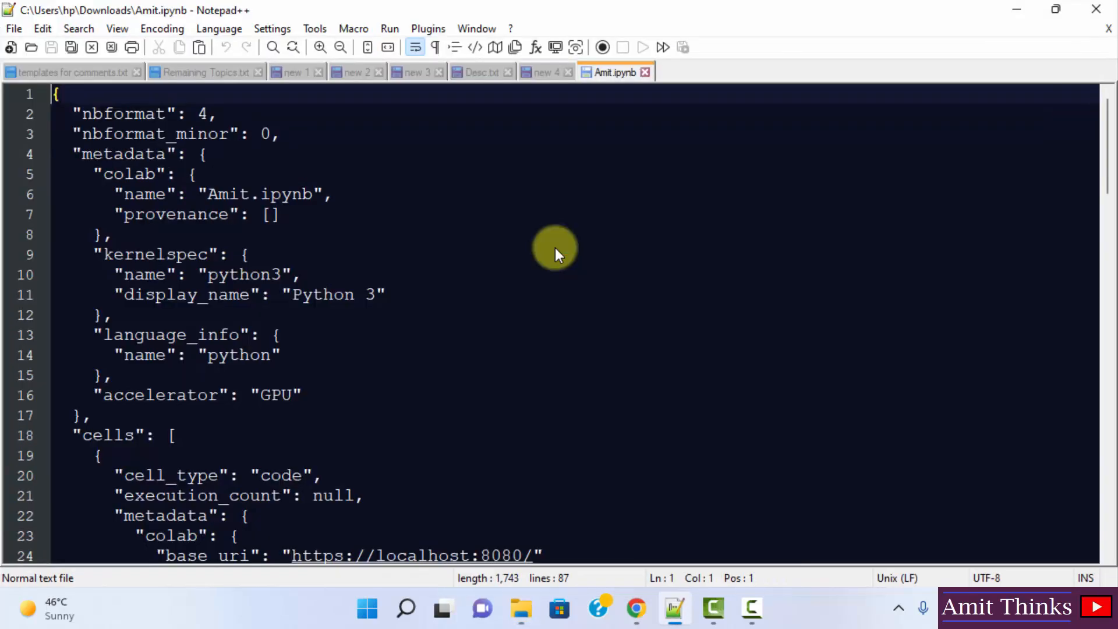
# - Scroll through the 87 lines of notebook JSON to the end, then return to Colab
pyautogui.scroll(-3)
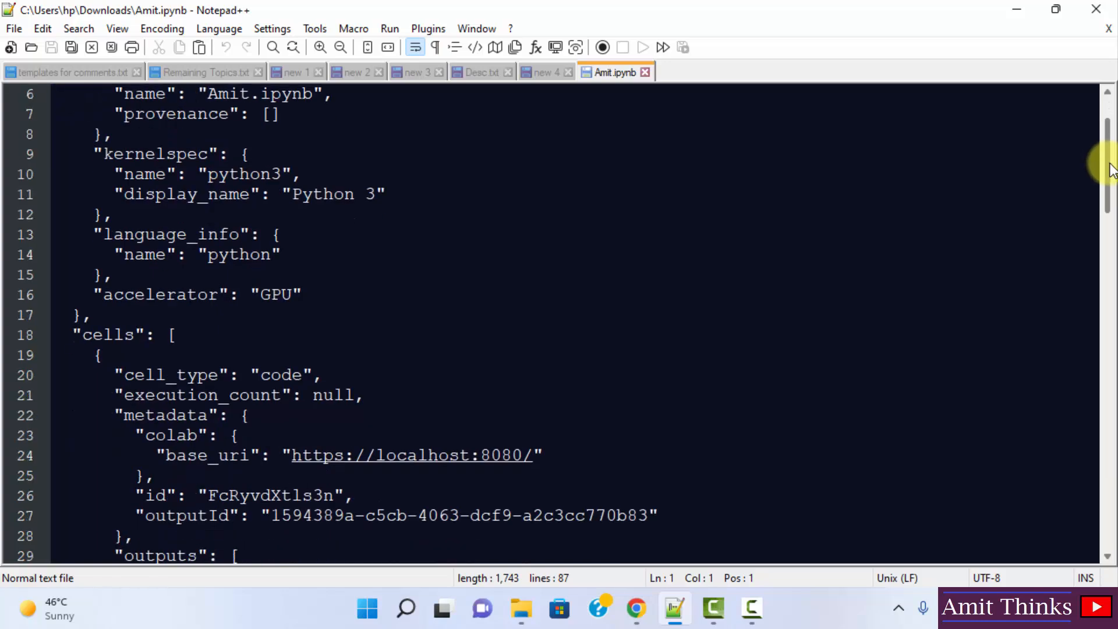
pyautogui.moveTo(1104, 164); pyautogui.dragTo(1105, 470)
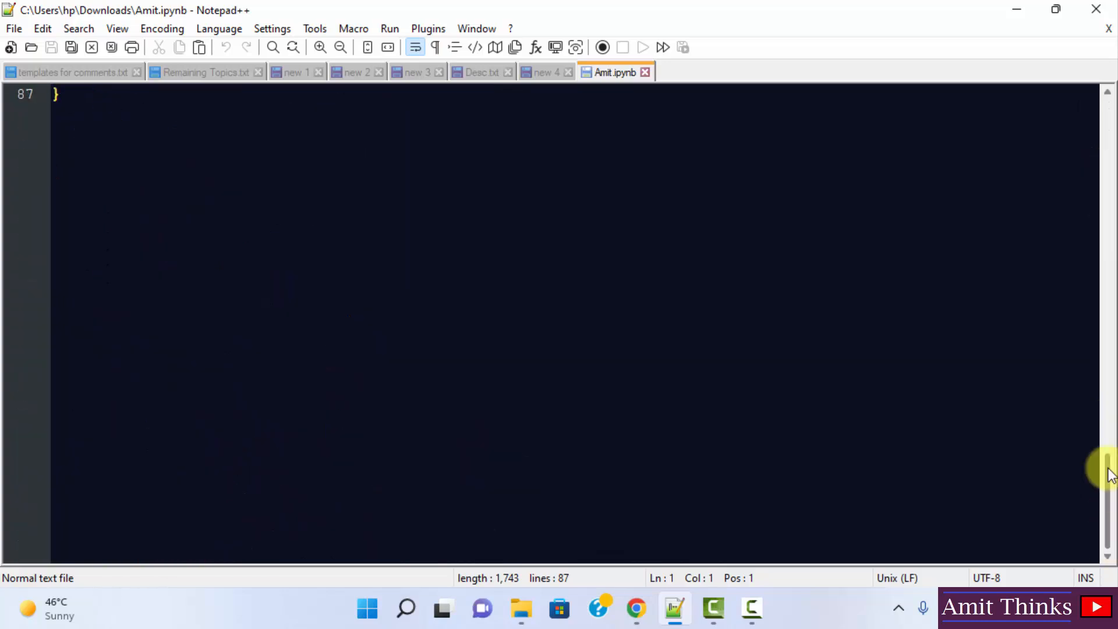
pyautogui.click(519, 610)
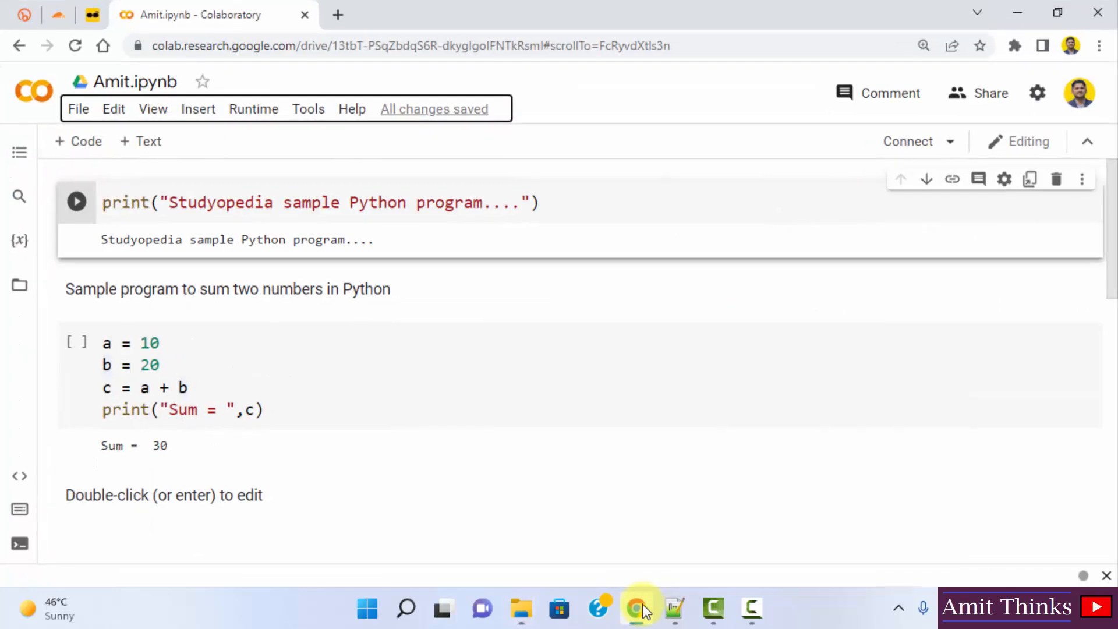
pyautogui.moveTo(113, 110)
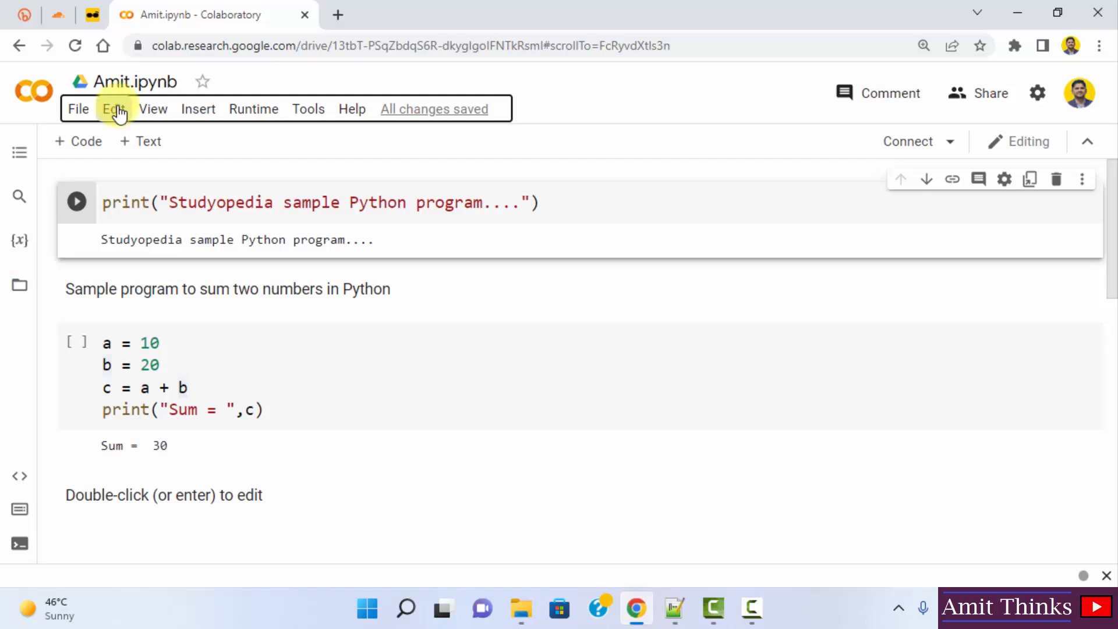
# - Show the File > Download choices offering both .ipynb and .py formats
pyautogui.click(78, 109)
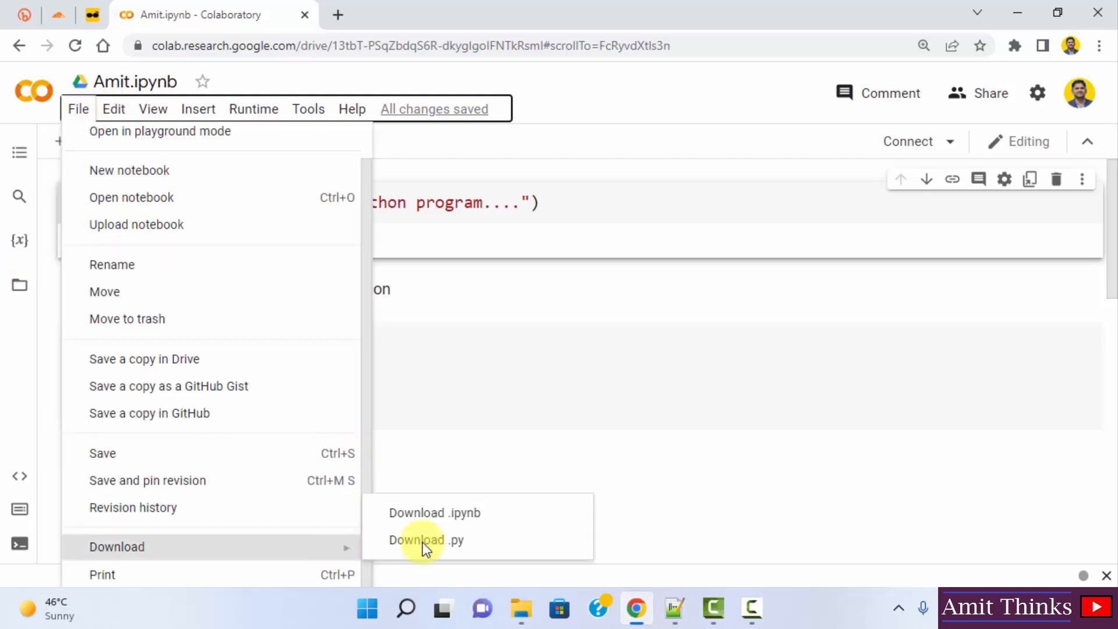